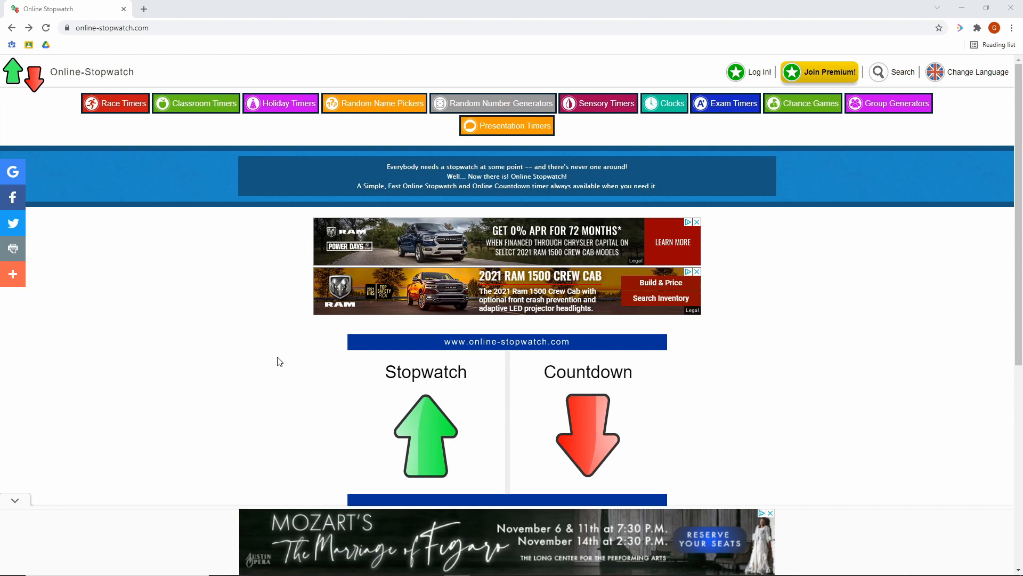
mouse_move(741, 362)
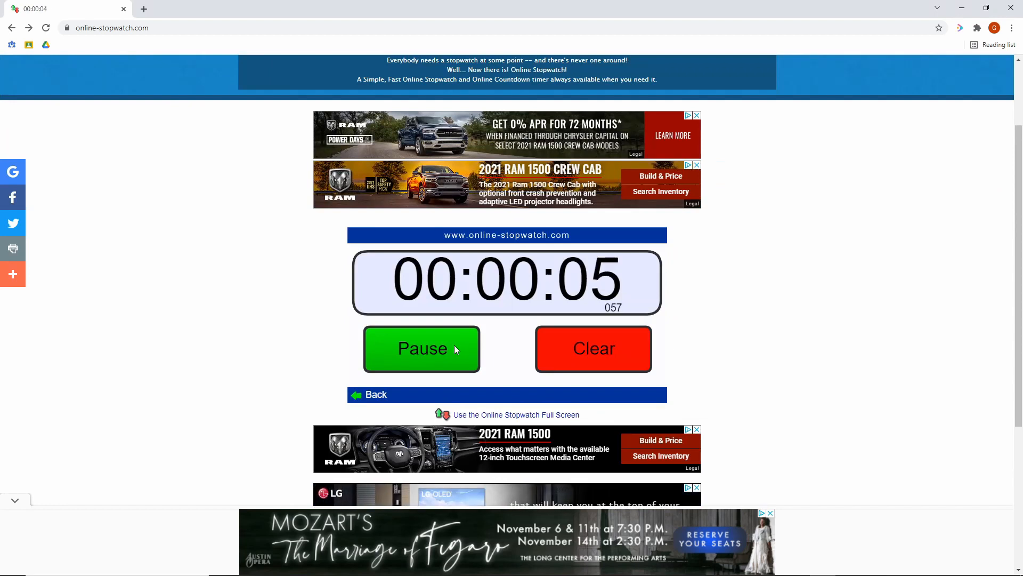
mouse_move(525, 352)
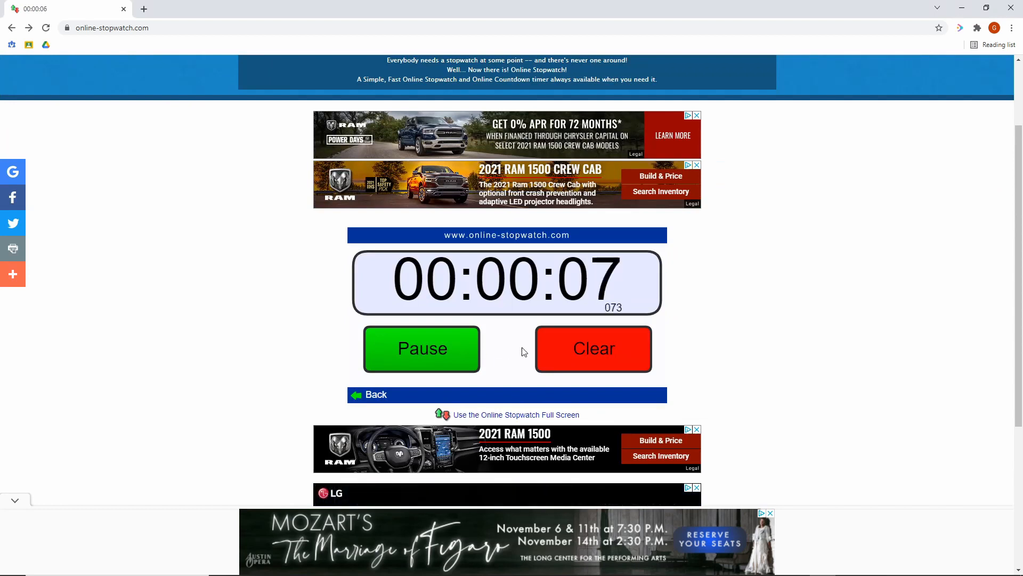
Step: Set a 10-minute countdown on the keypad and start it running
left_click(593, 347)
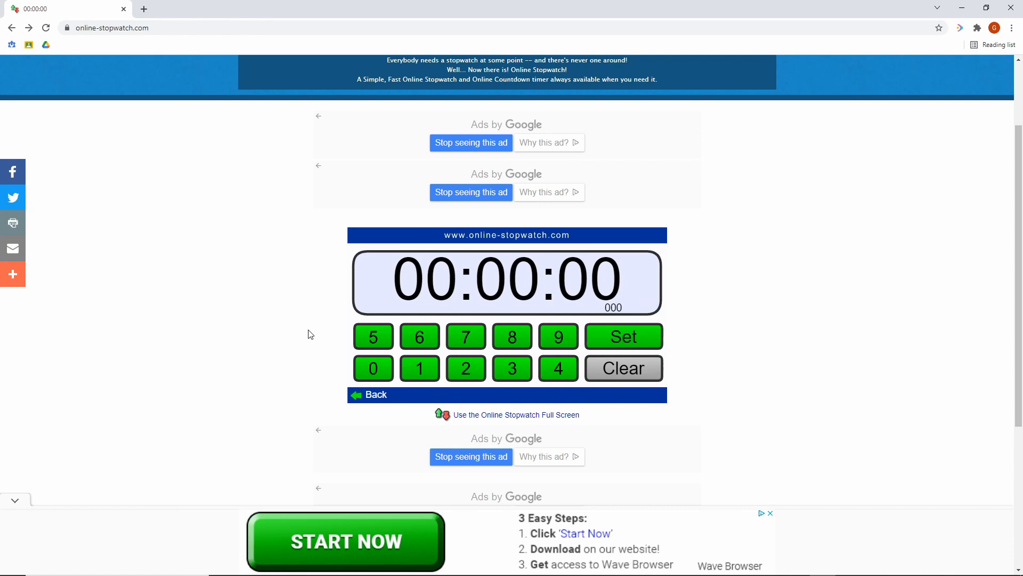
left_click(373, 368)
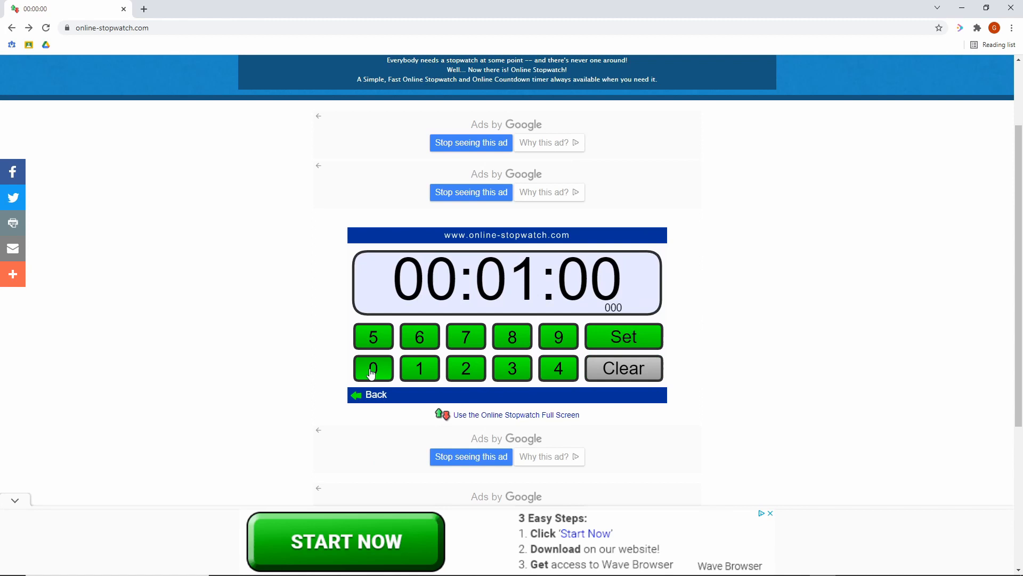
left_click(622, 336)
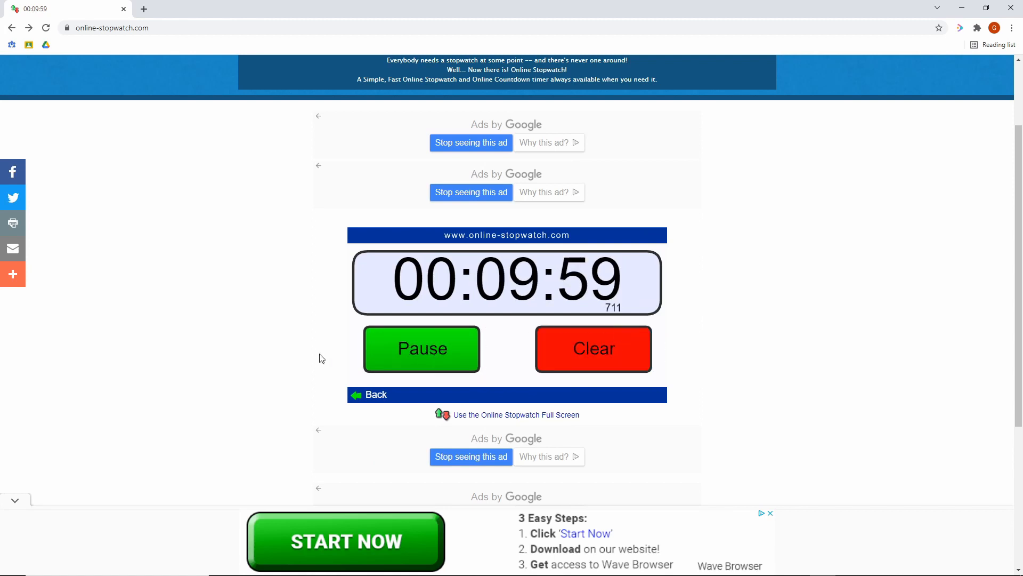
left_click(421, 348)
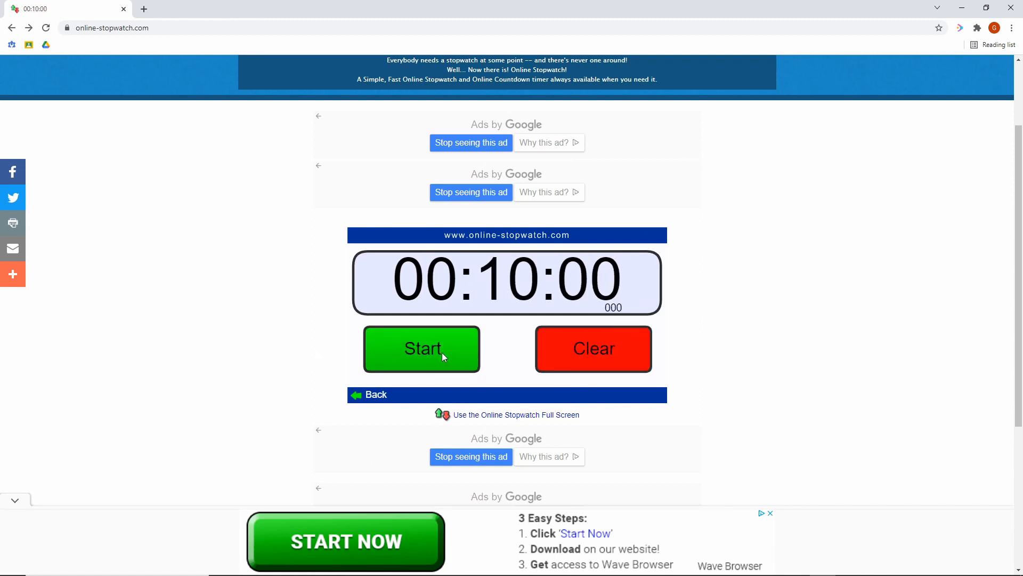
left_click(421, 348)
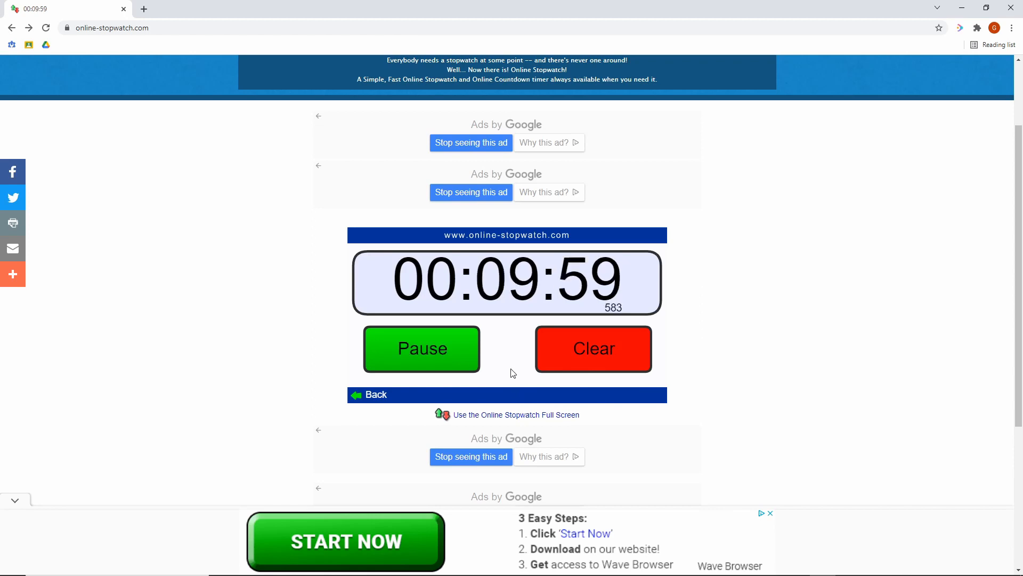
left_click(516, 415)
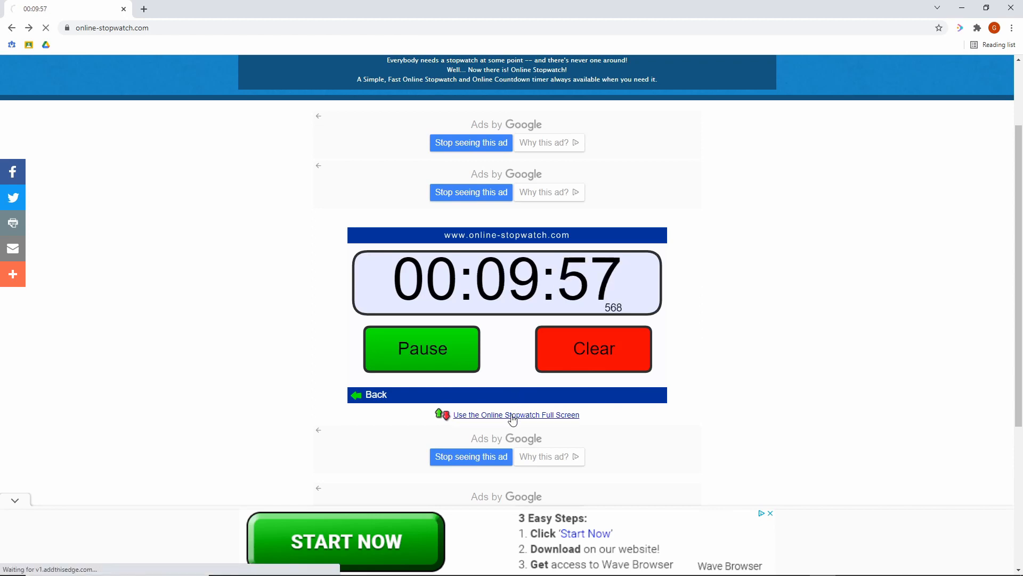
Step: Visit the full-screen timer page and return to the Online Stopwatch homepage
left_click(516, 415)
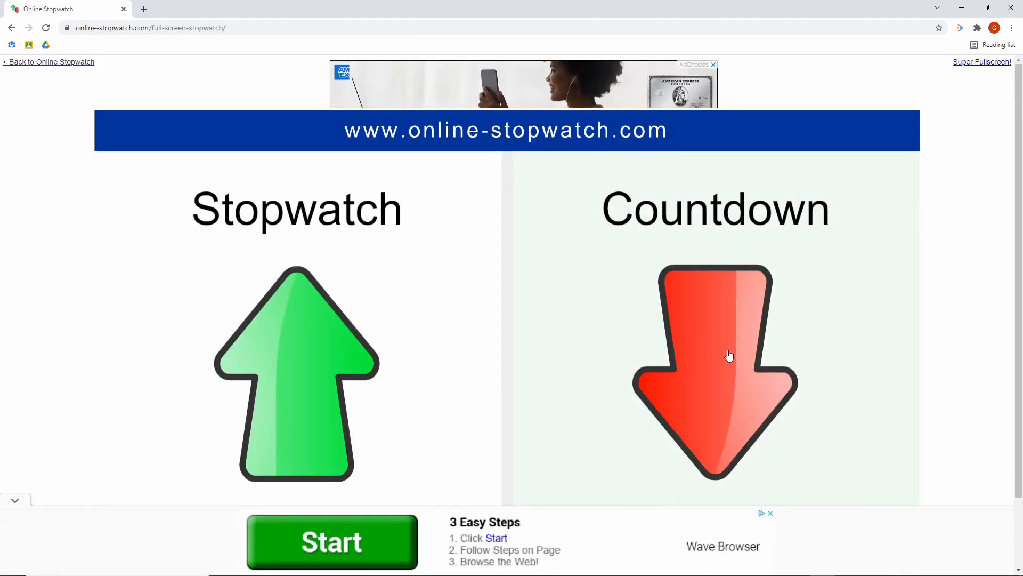
left_click(715, 372)
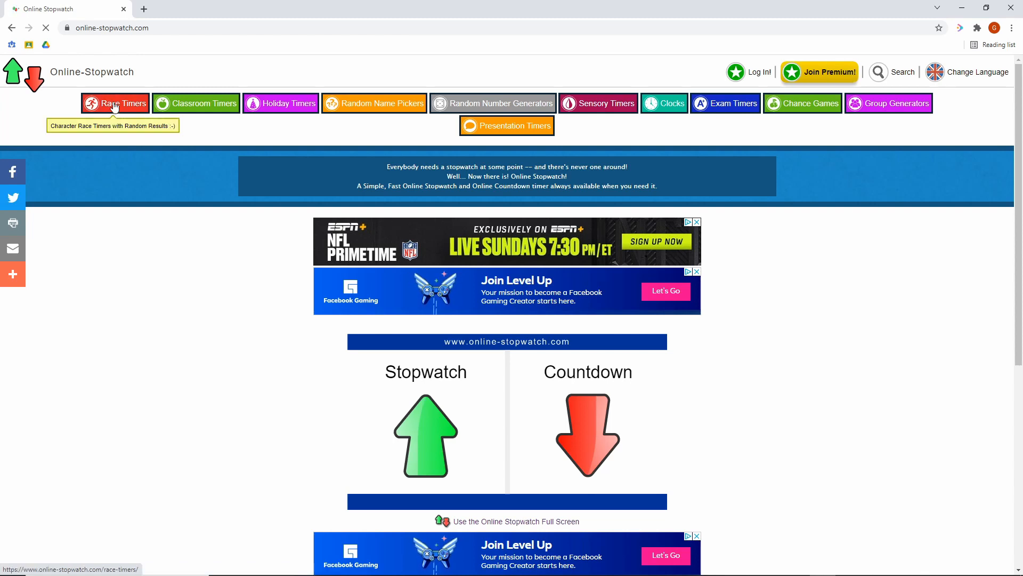
Step: Browse the Race Timers collection, then the Sensory Timers page
left_click(115, 103)
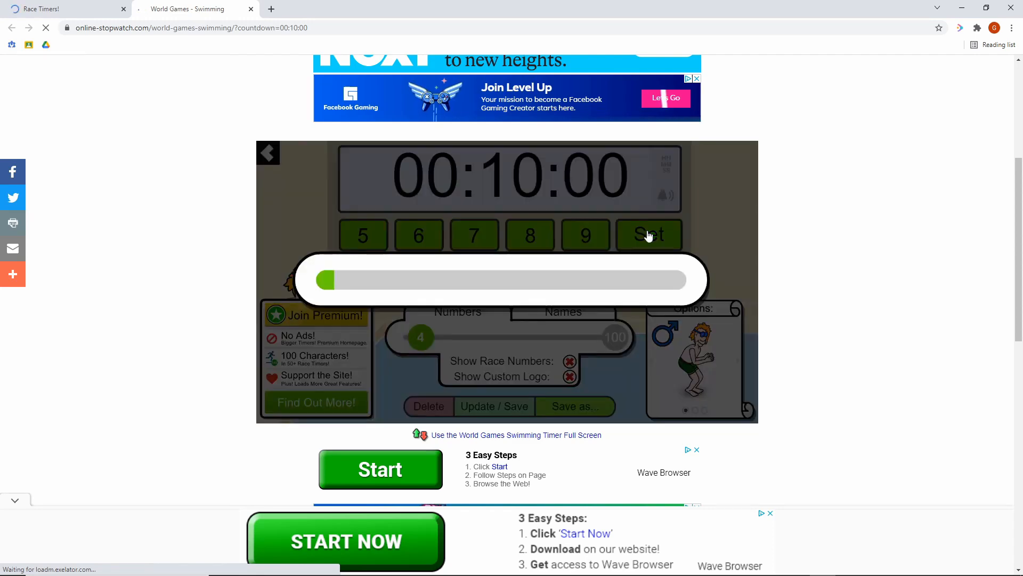
left_click(649, 235)
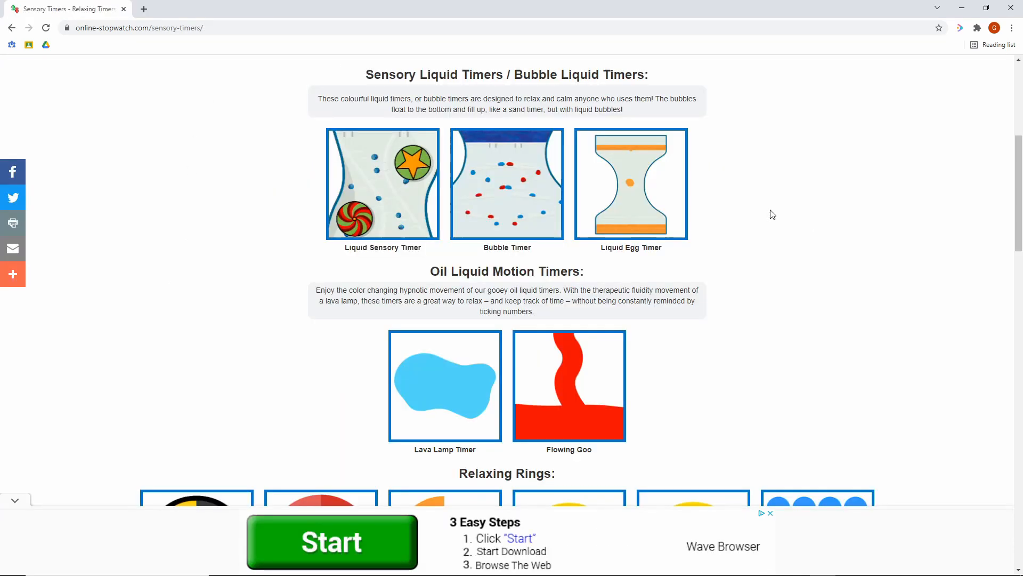
mouse_move(755, 221)
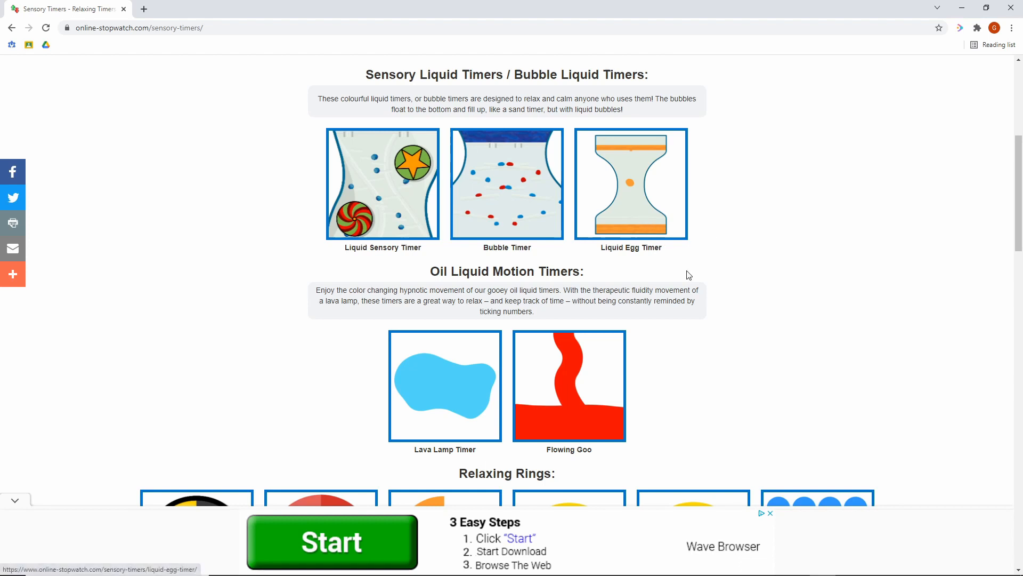
Step: Scroll through the sensory timers and return to the Online Stopwatch homepage
scroll("down", 3)
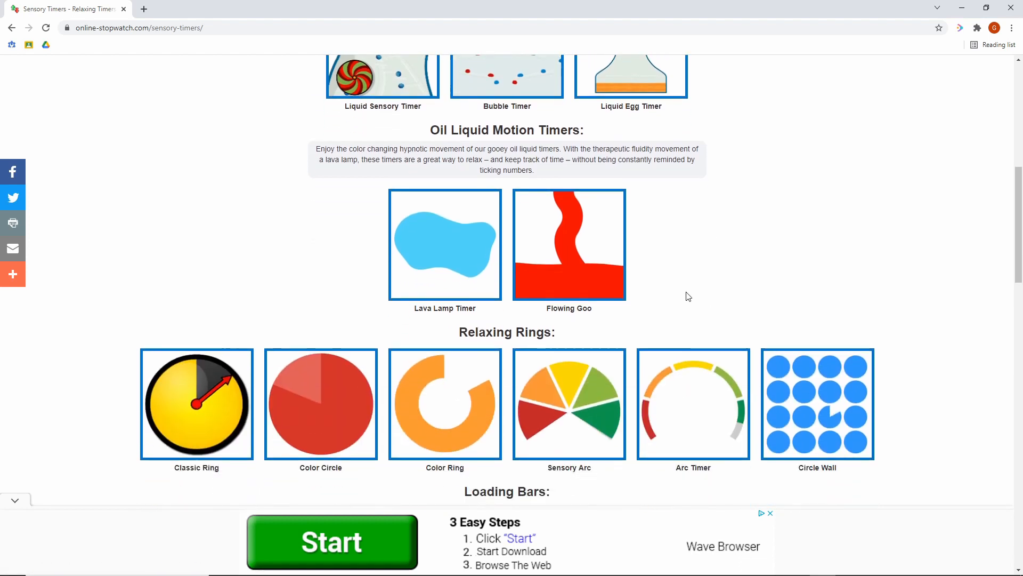
scroll("down", 3)
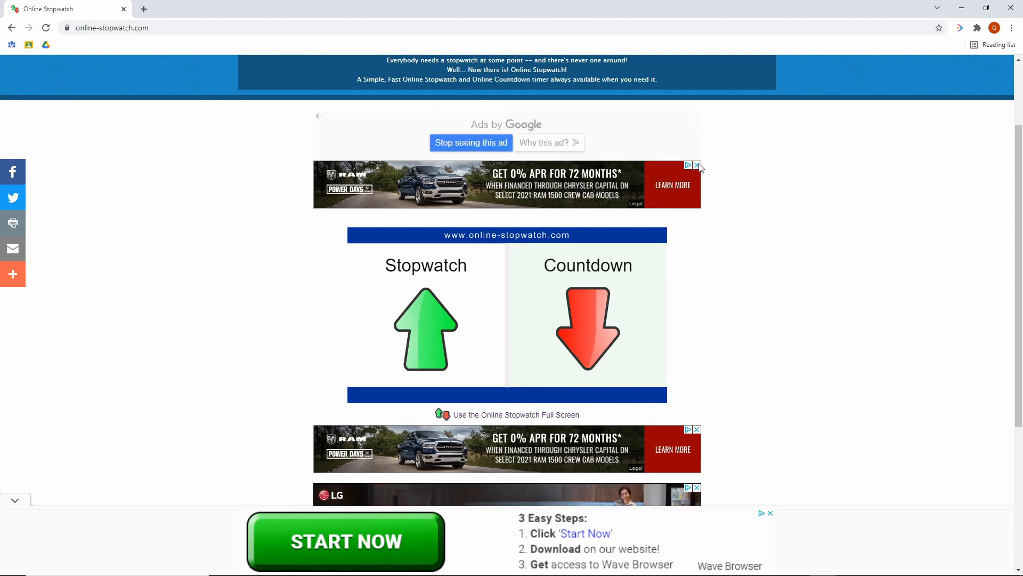
left_click(697, 165)
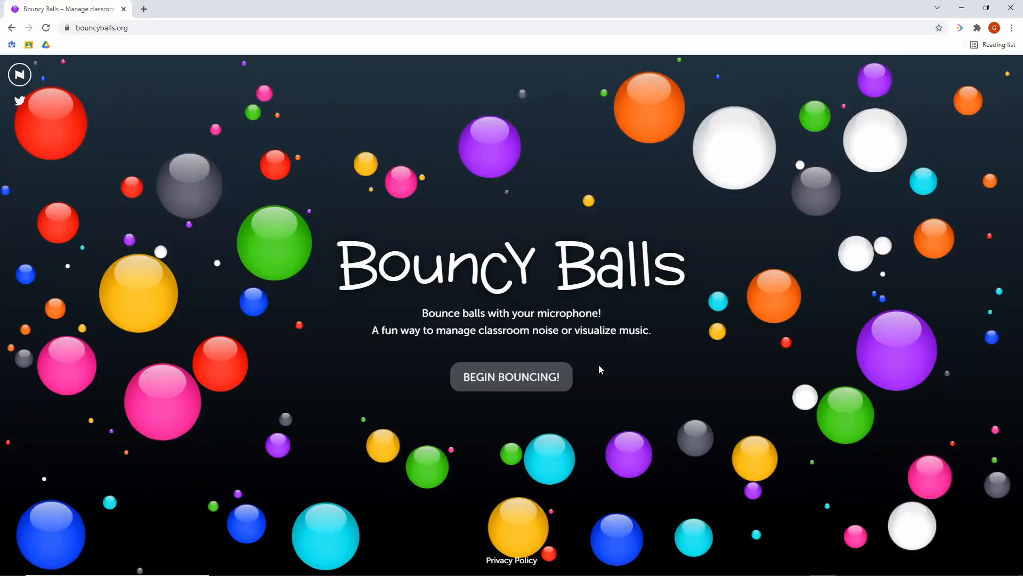
Step: Start the bouncing-balls noise monitor and try the Emoji, Bubbles and Eyeballs themes
left_click(511, 377)
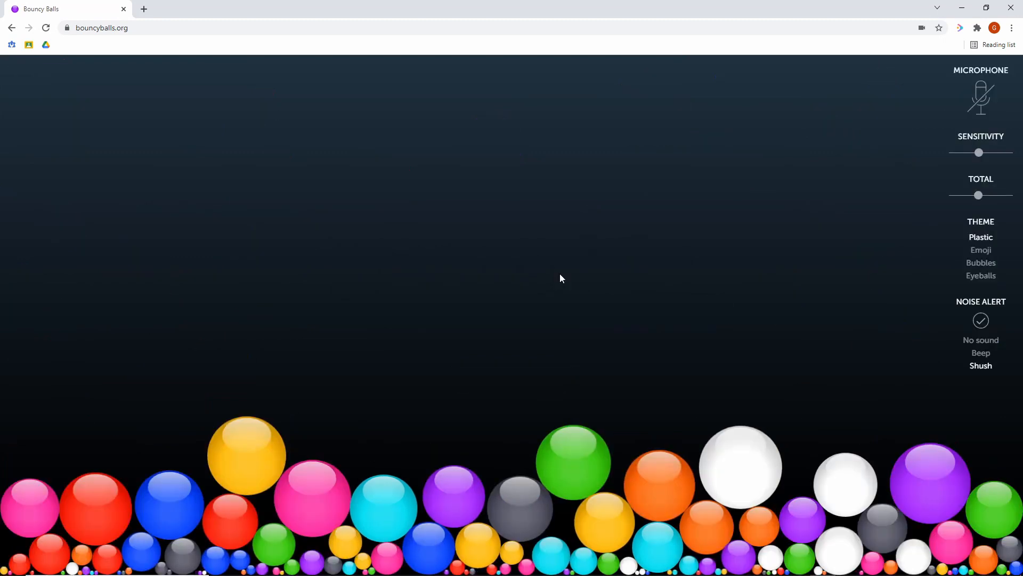
left_click(980, 249)
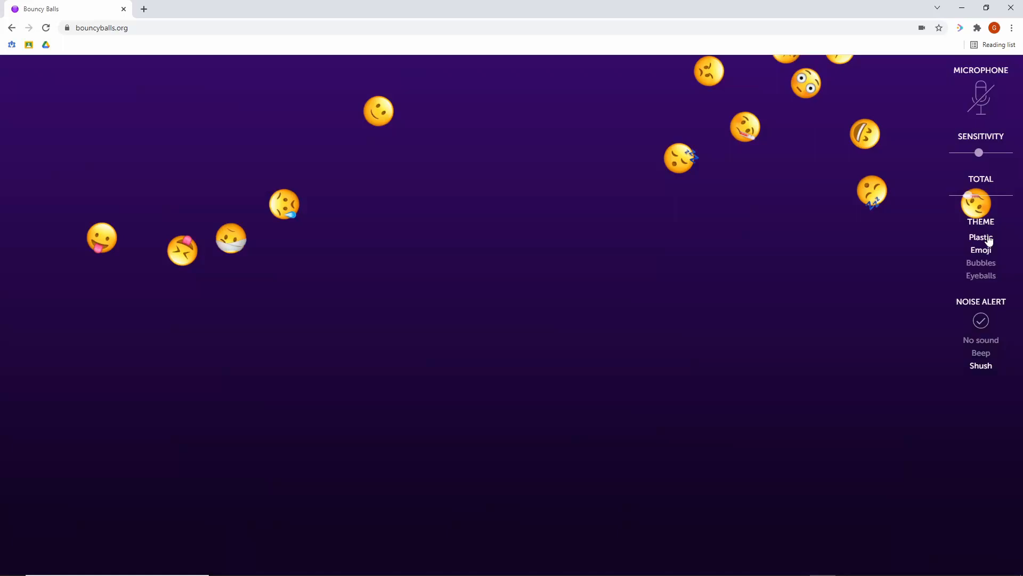
left_click(980, 262)
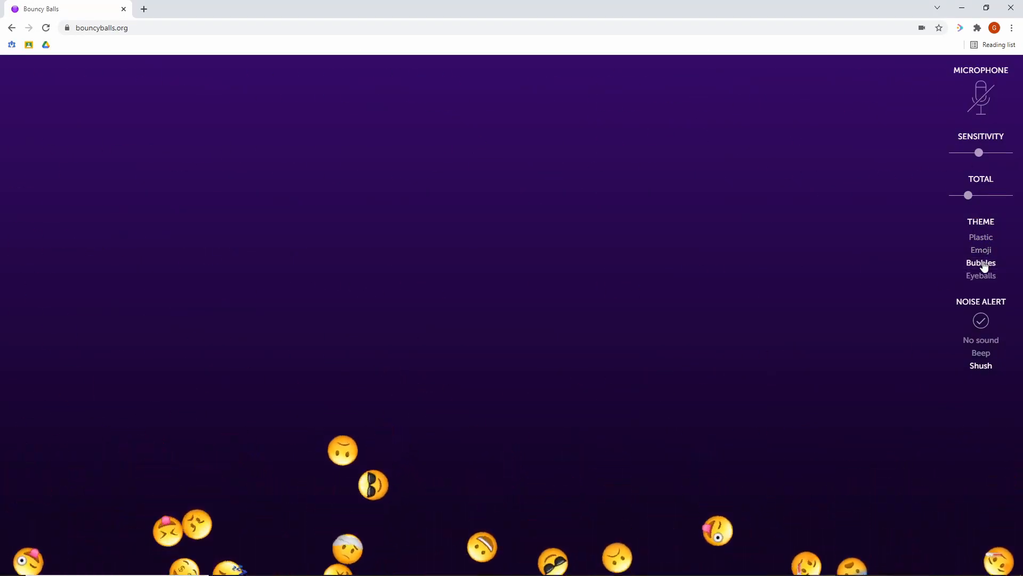
left_click(980, 263)
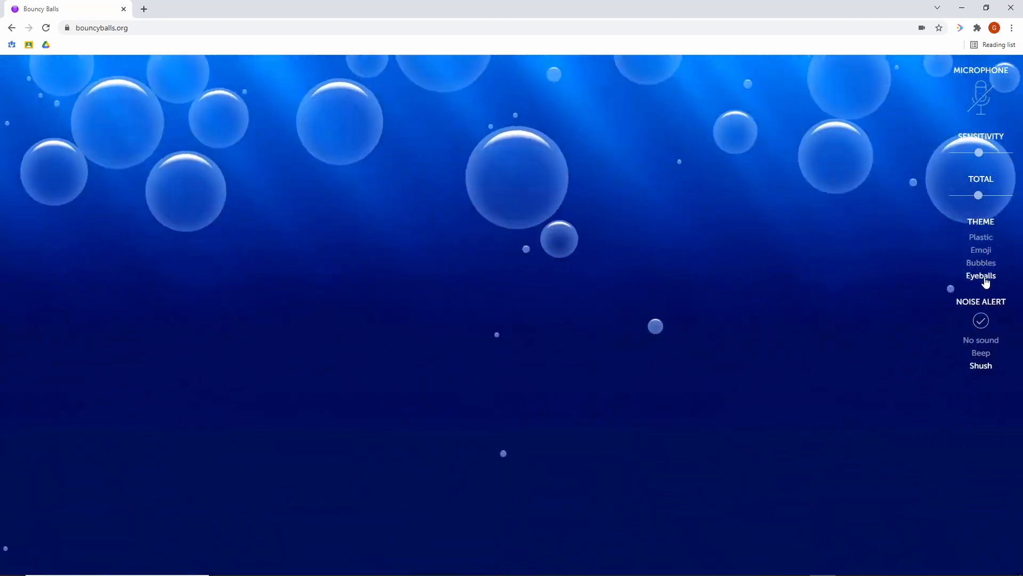
left_click(981, 250)
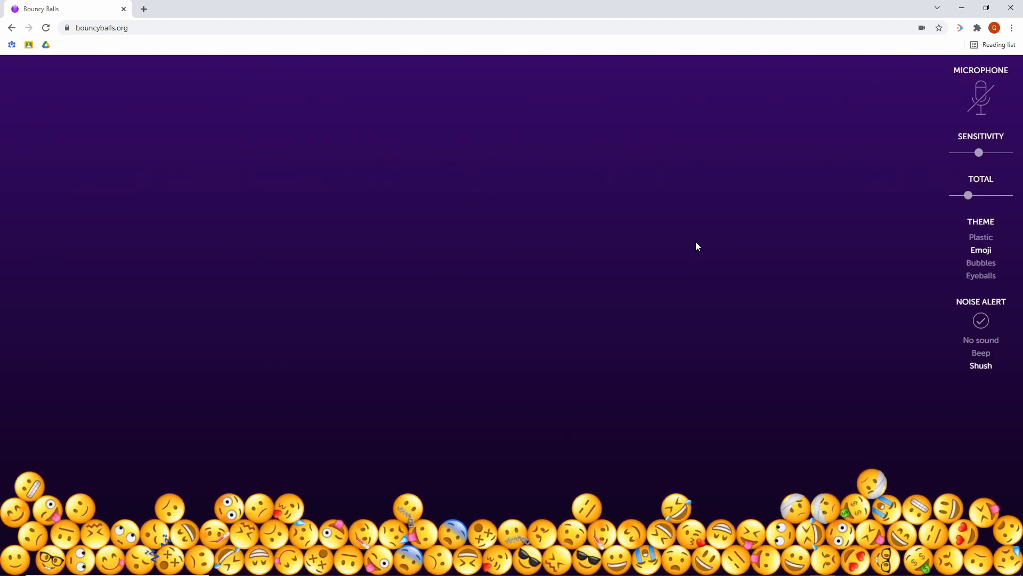
mouse_move(697, 243)
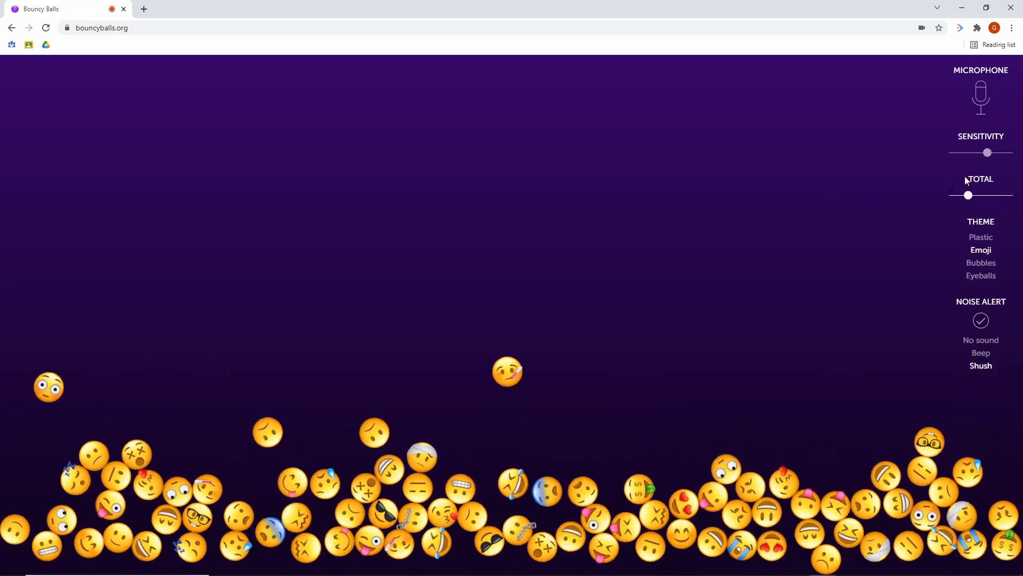
Step: Turn microphone sensitivity down near minimum and choose Beep as the noise alert
left_click_drag(987, 153, 988, 152)
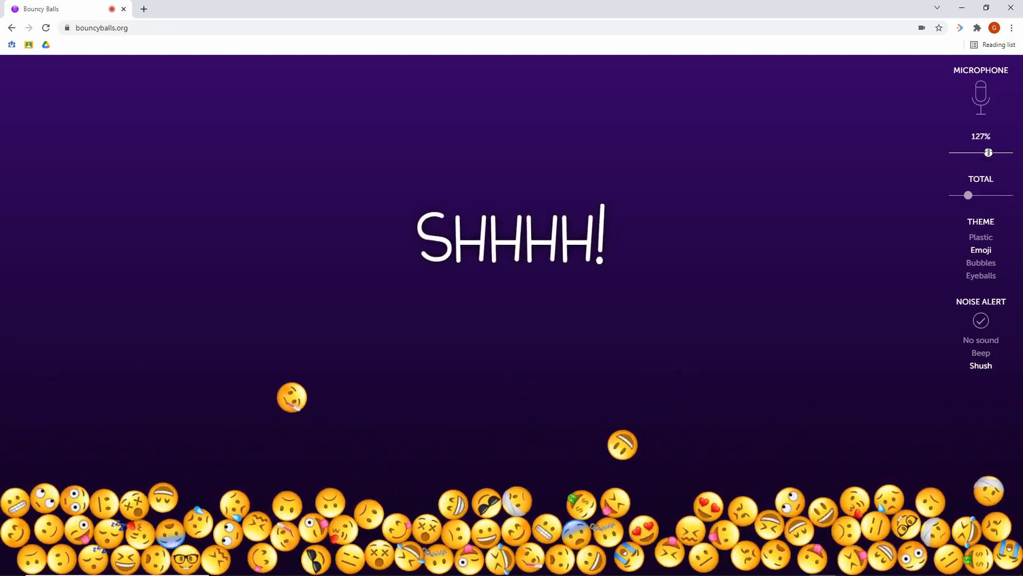
left_click_drag(987, 152, 972, 152)
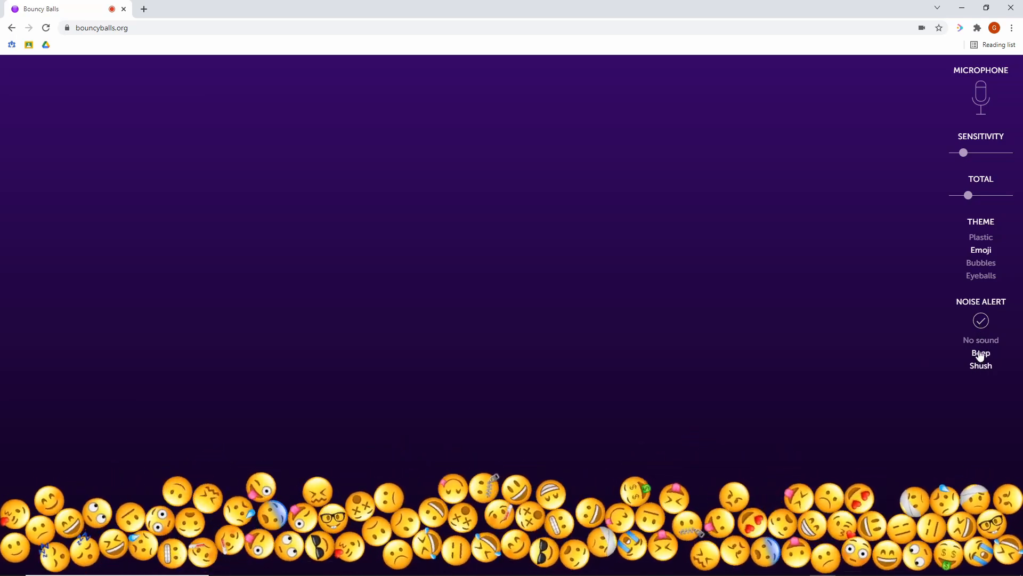
left_click(981, 364)
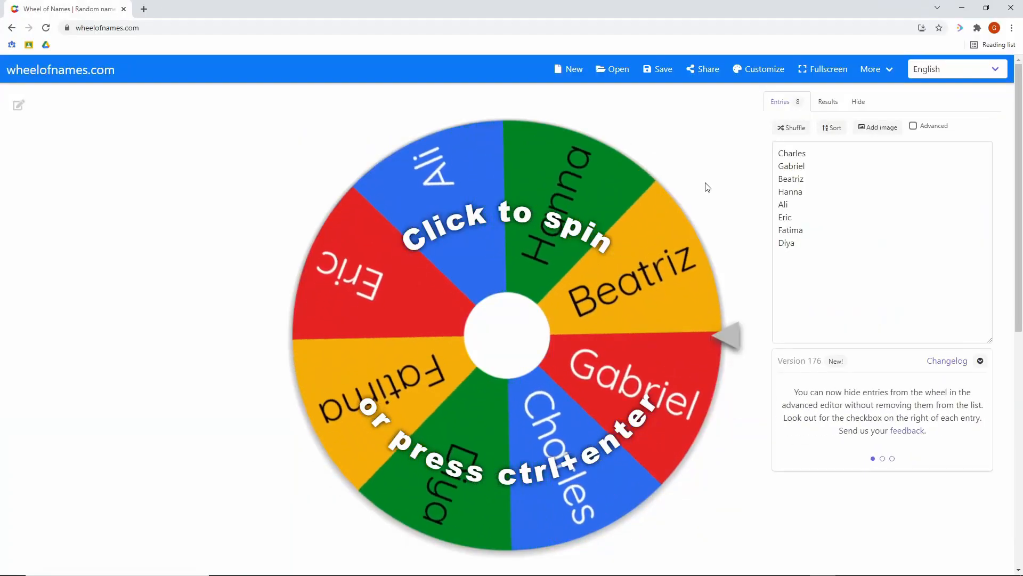
Step: Spin the wheel of eight names twice and shuffle the names into a new order
left_click(505, 336)
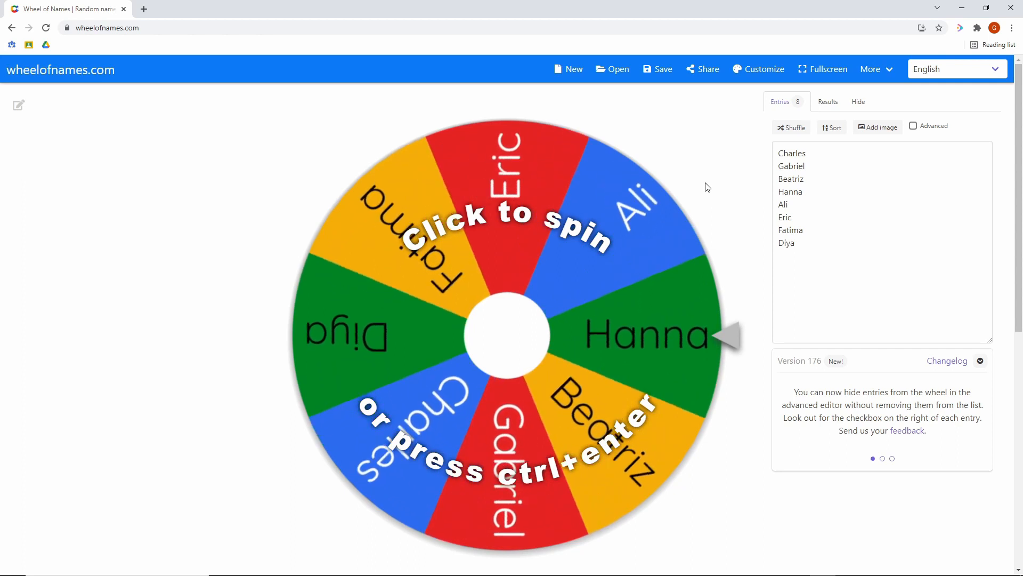
left_click(505, 334)
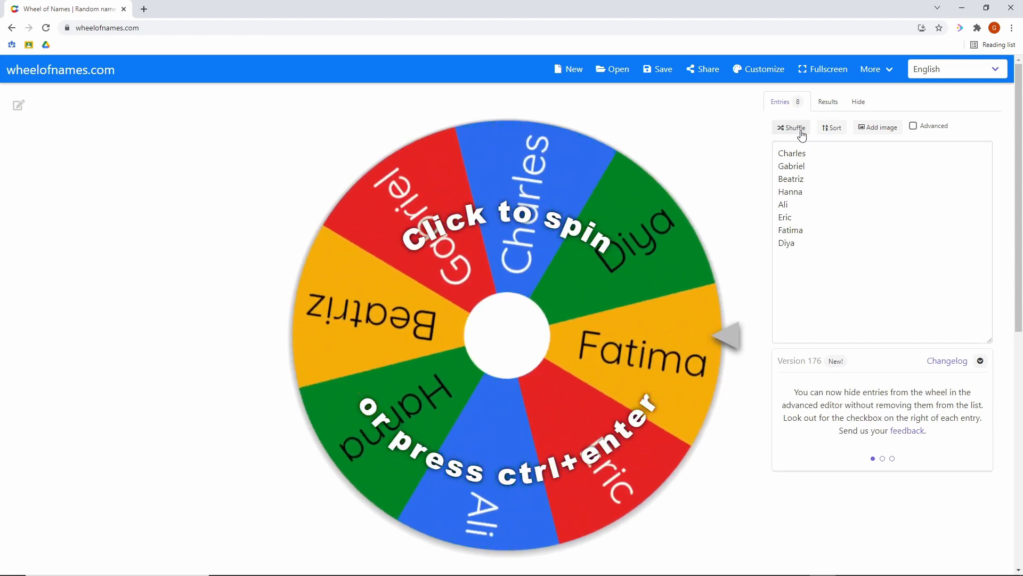
left_click(790, 127)
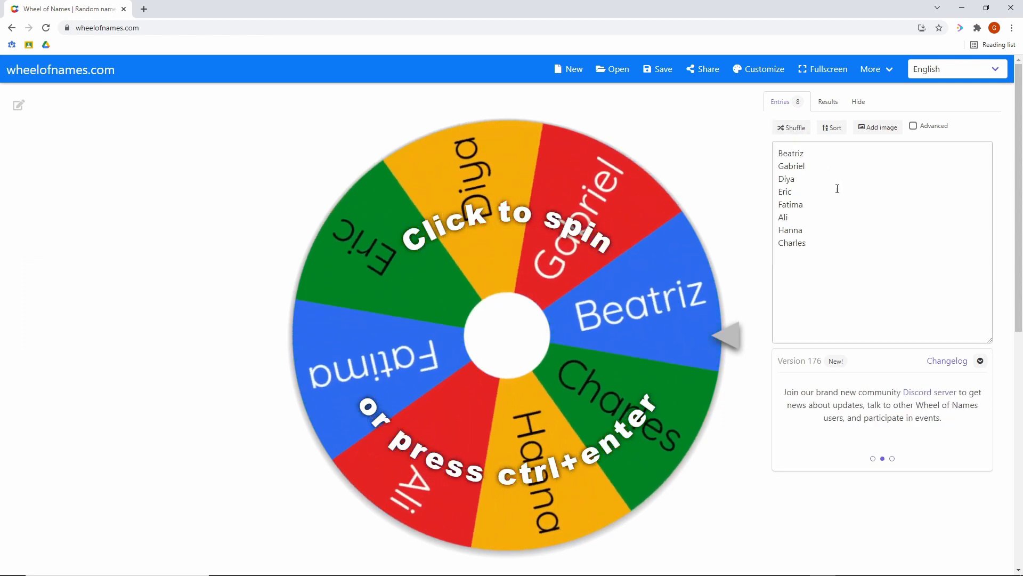
left_click(832, 127)
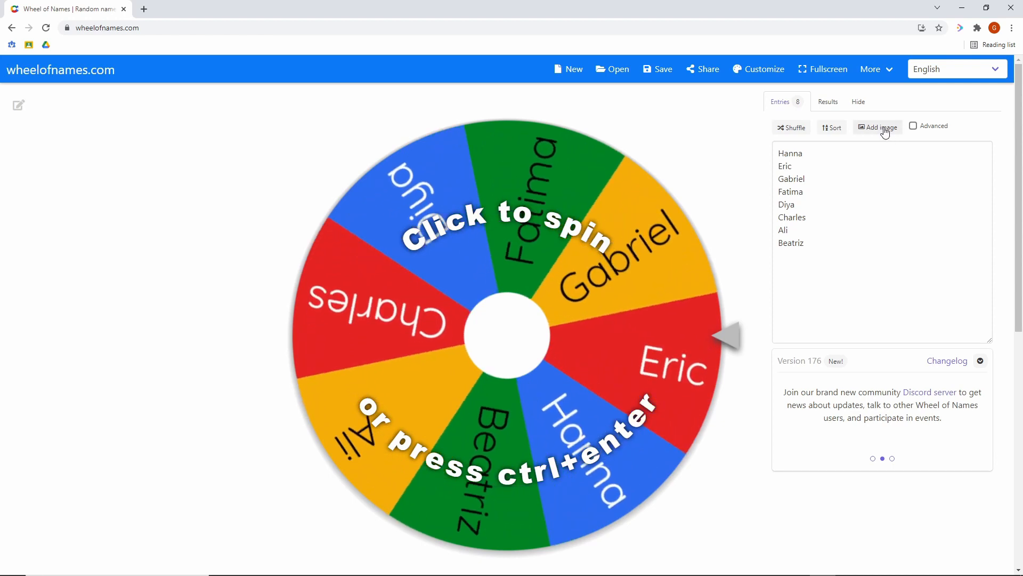
Step: Cancel out of Add image without choosing one and spin the wheel once more
left_click(877, 127)
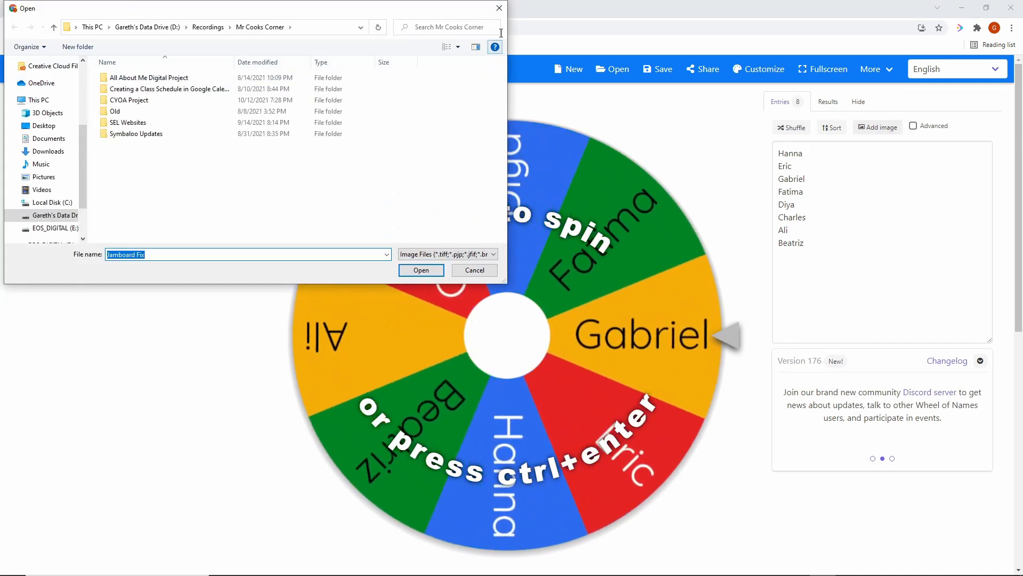
left_click(473, 269)
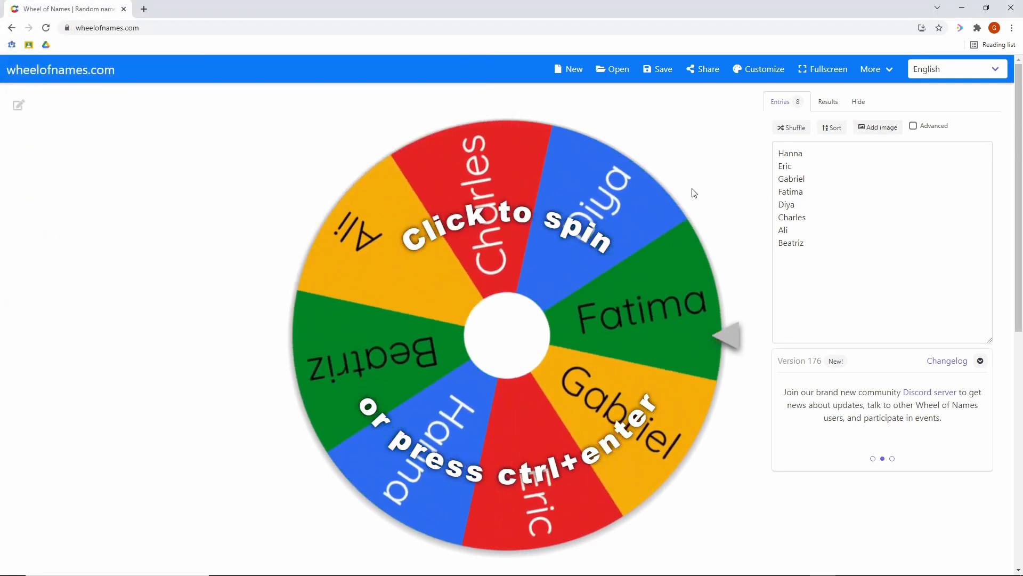
left_click(505, 336)
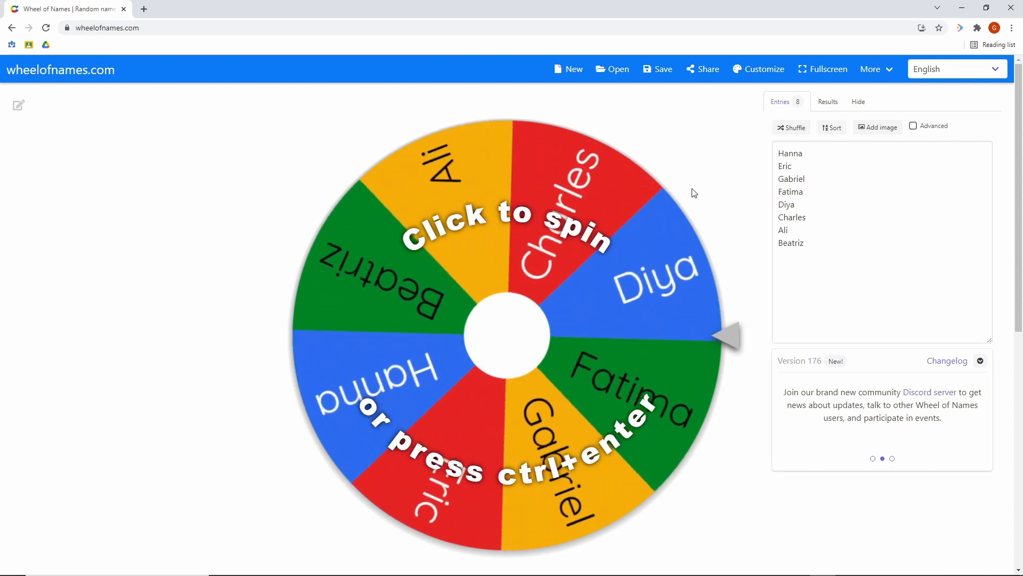
left_click(758, 70)
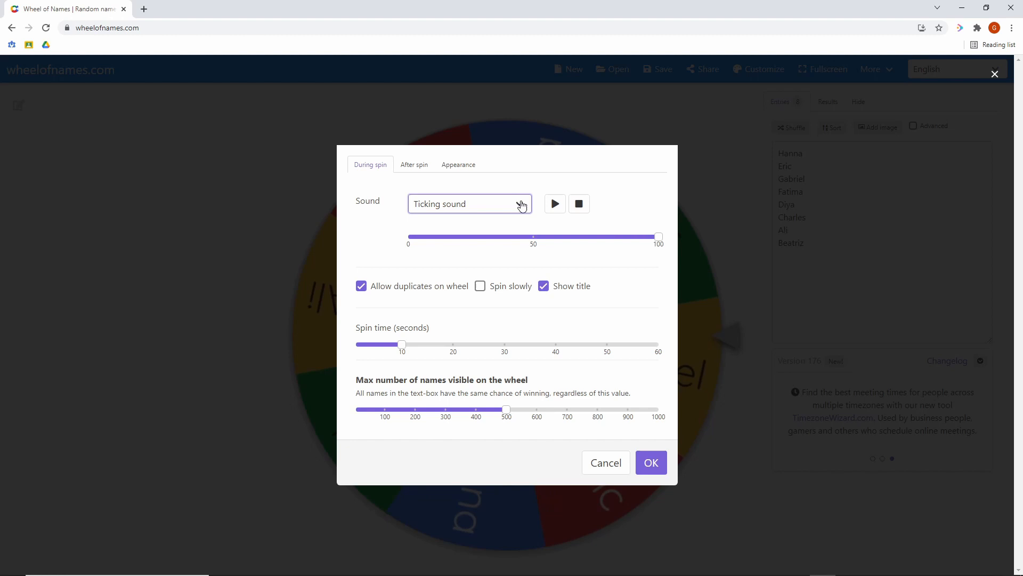
Step: In Customize, check the spin sound and set spin time to about 6 seconds
left_click(469, 204)
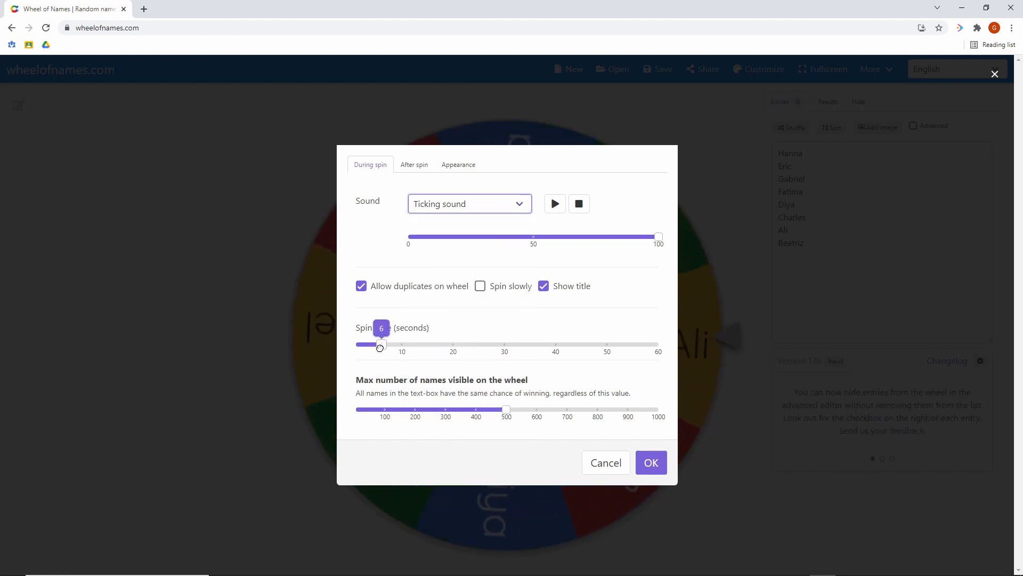
left_click_drag(380, 344, 386, 345)
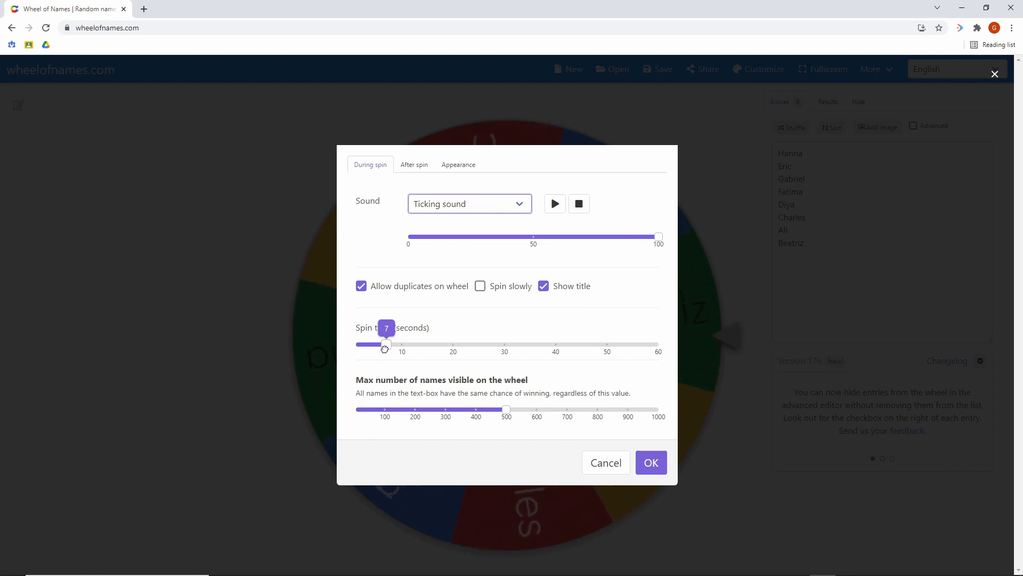
left_click_drag(385, 344, 365, 344)
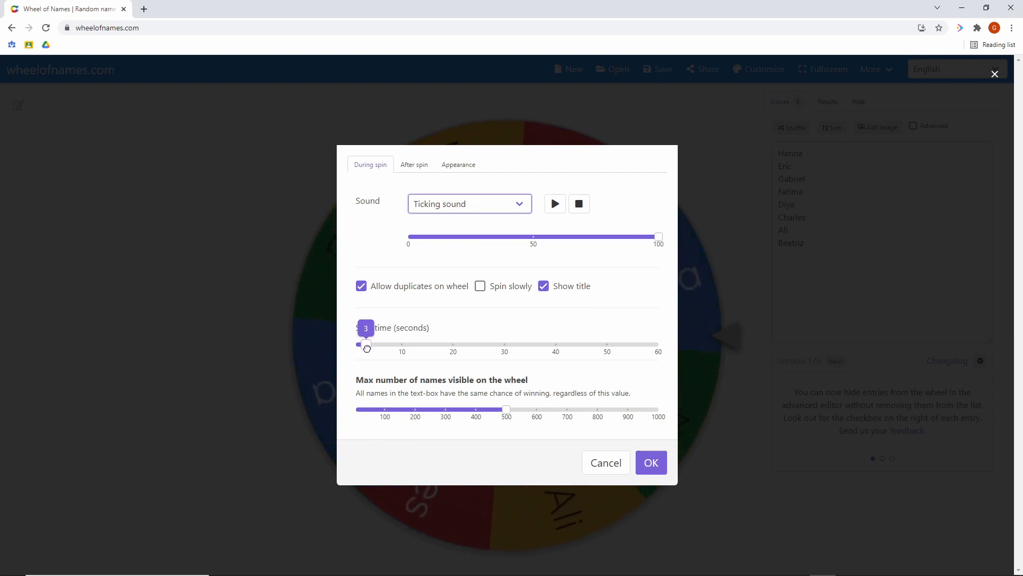
left_click_drag(359, 344, 381, 344)
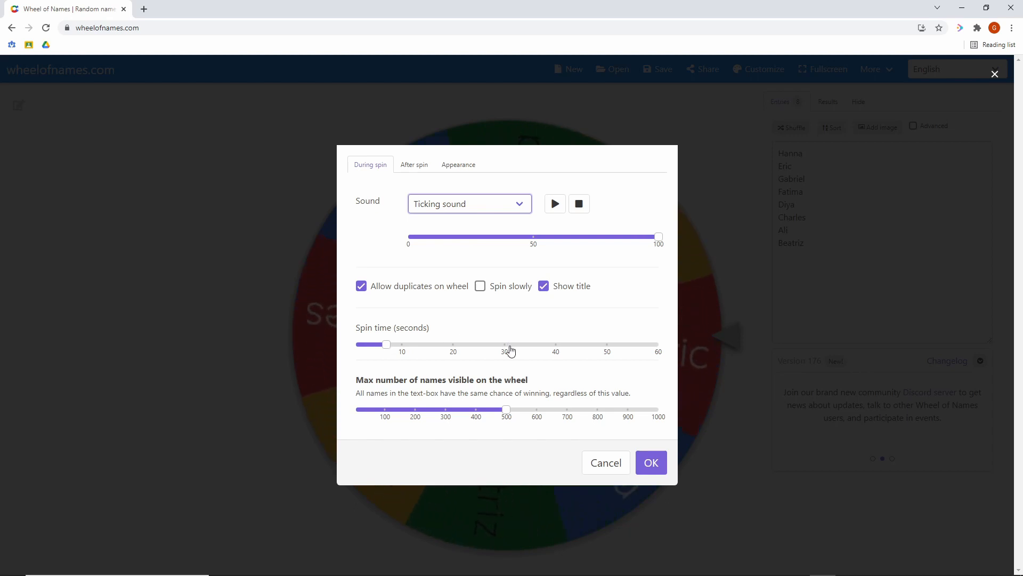
Step: Under After spin, turn off confetti, keep the winner popup on, and apply with OK
left_click(414, 164)
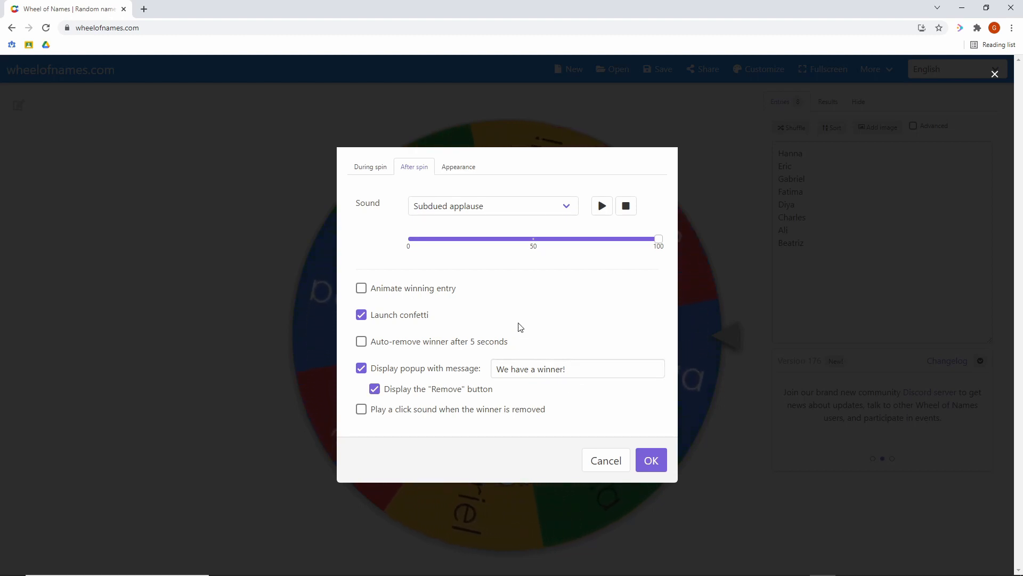
left_click(361, 368)
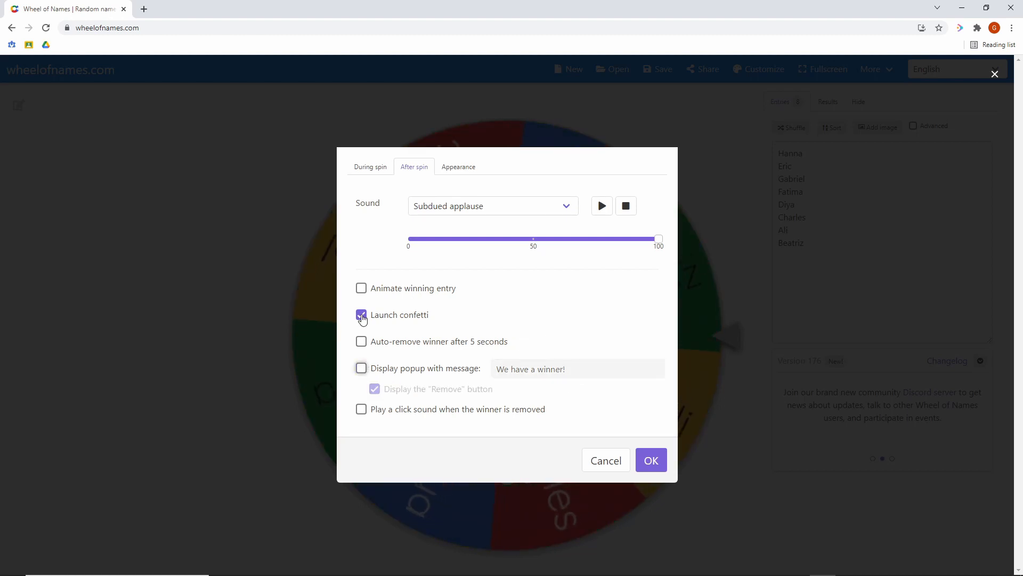
left_click(361, 315)
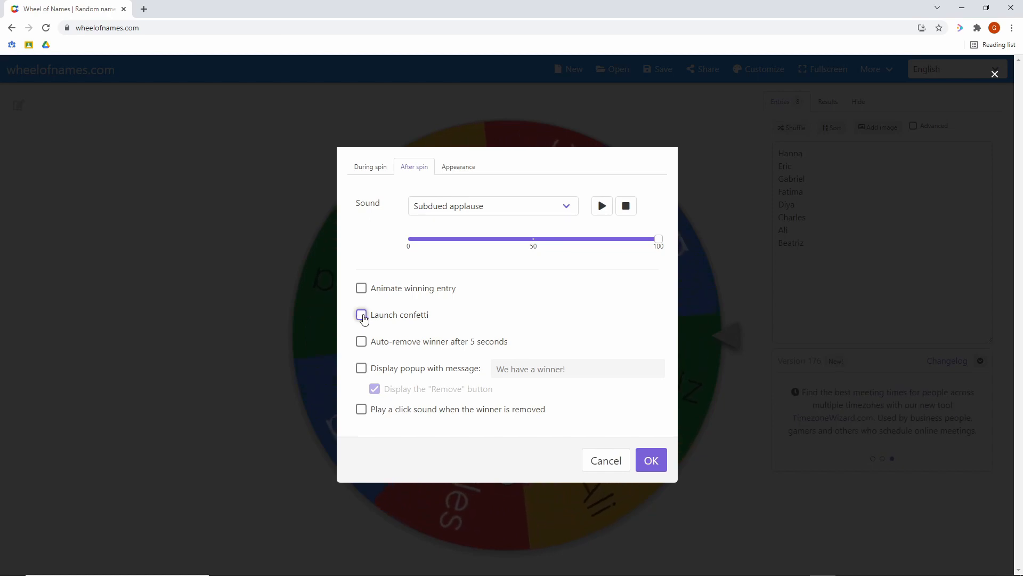
left_click(362, 368)
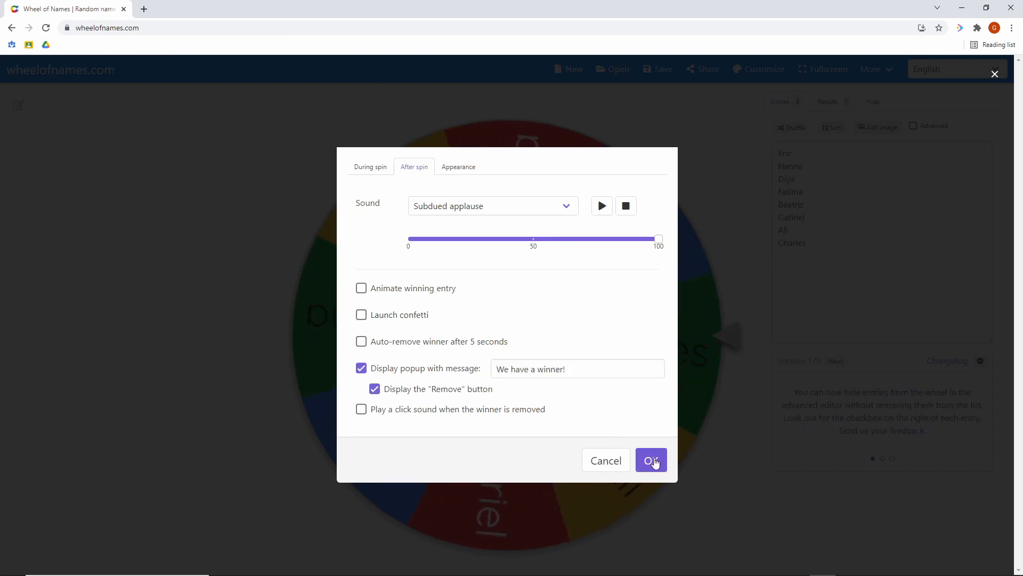
left_click(650, 461)
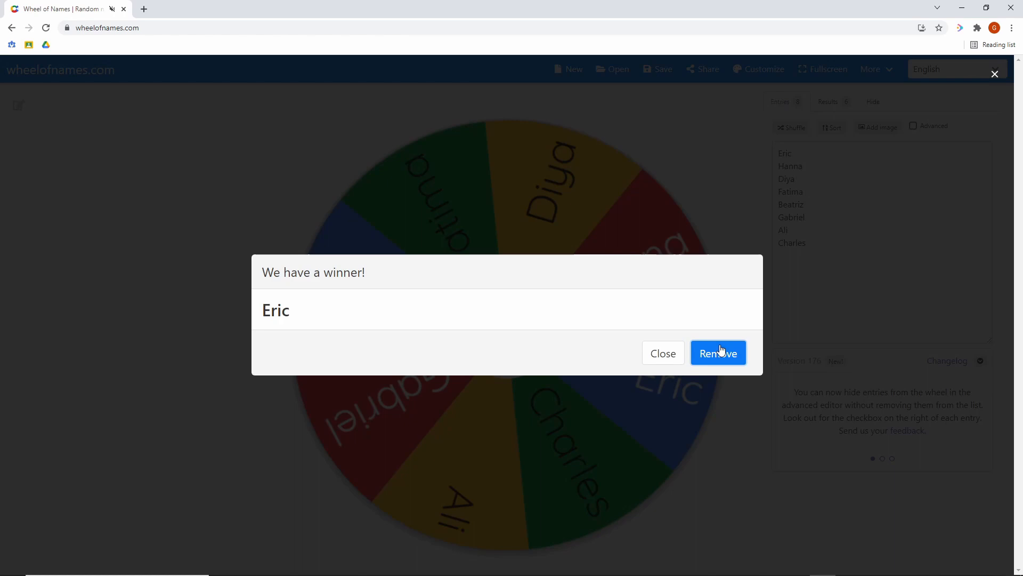
Step: Remove winner Eric from the wheel, leaving seven names
left_click(717, 353)
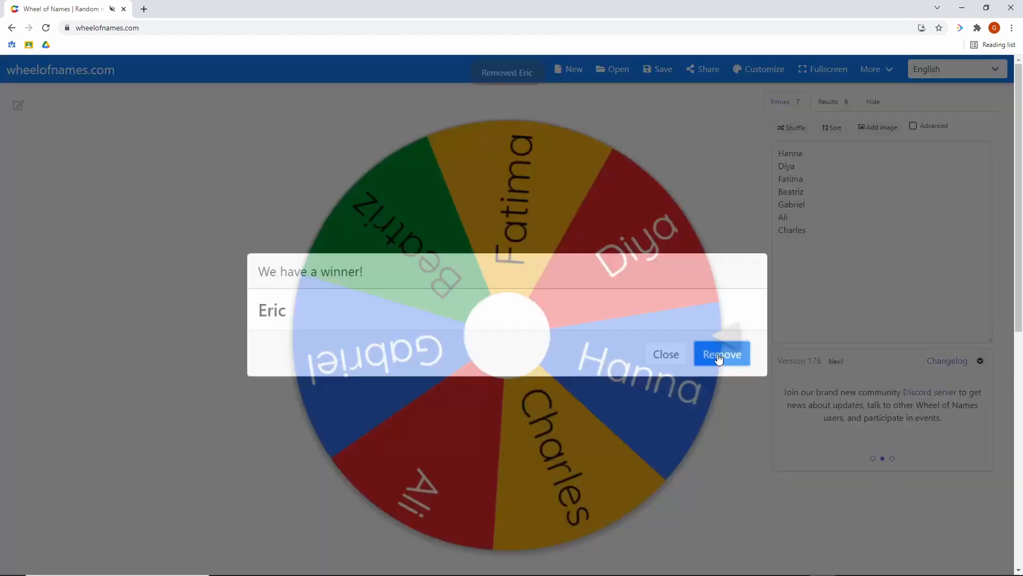
left_click(722, 354)
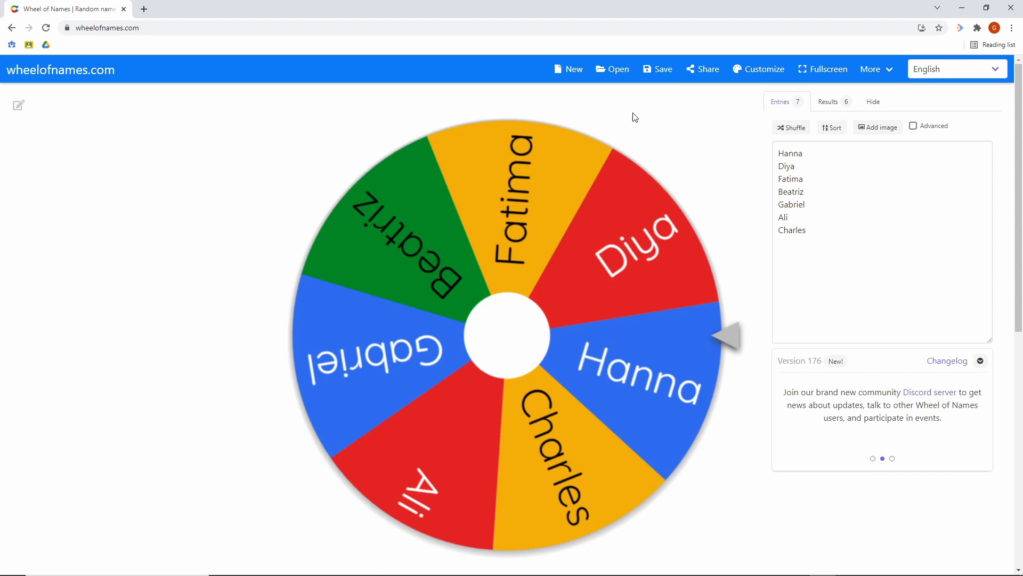
mouse_move(666, 103)
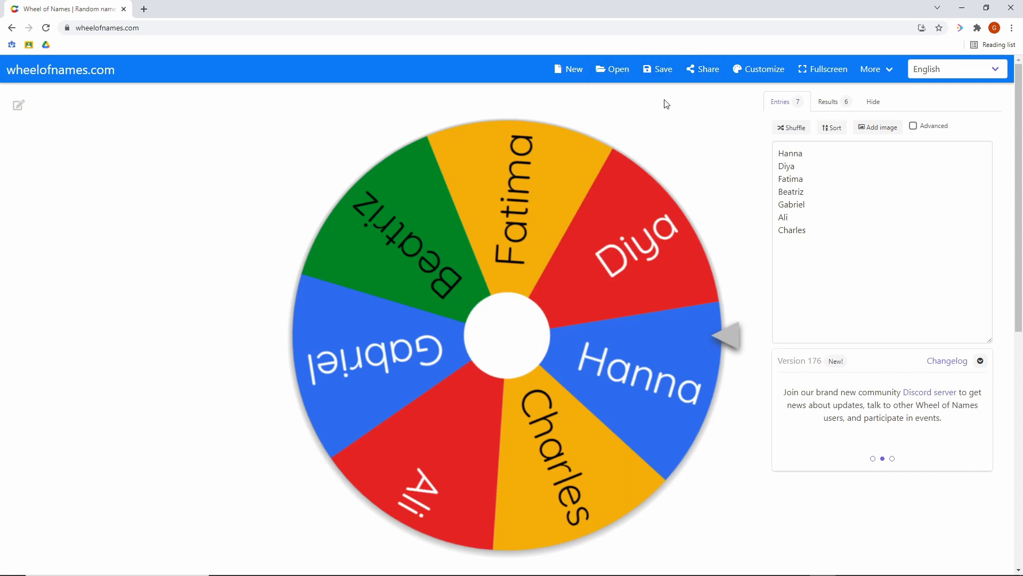